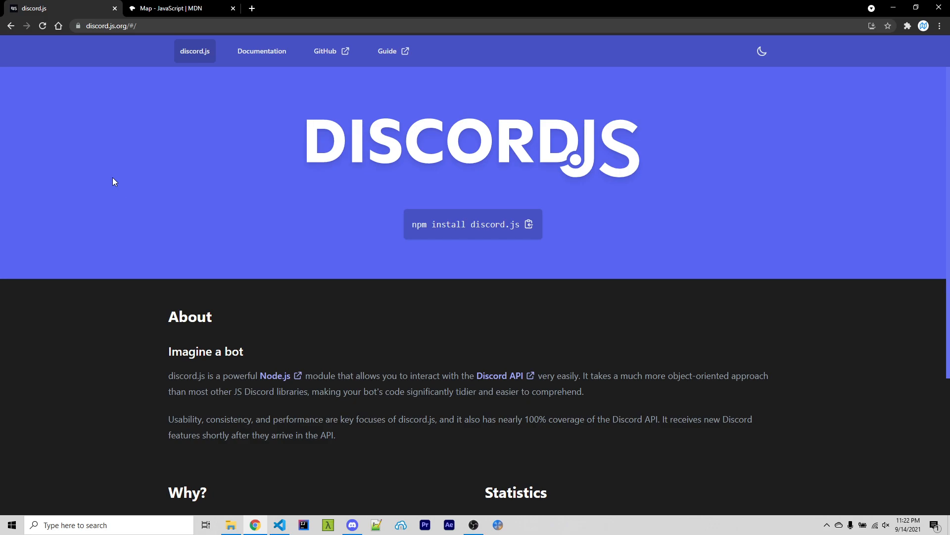
Step: Review the command code in test.ts and pick out the Collection type hint before returning to the discord.js site
{"action": "left_click", "coordinate": [180, 8]}
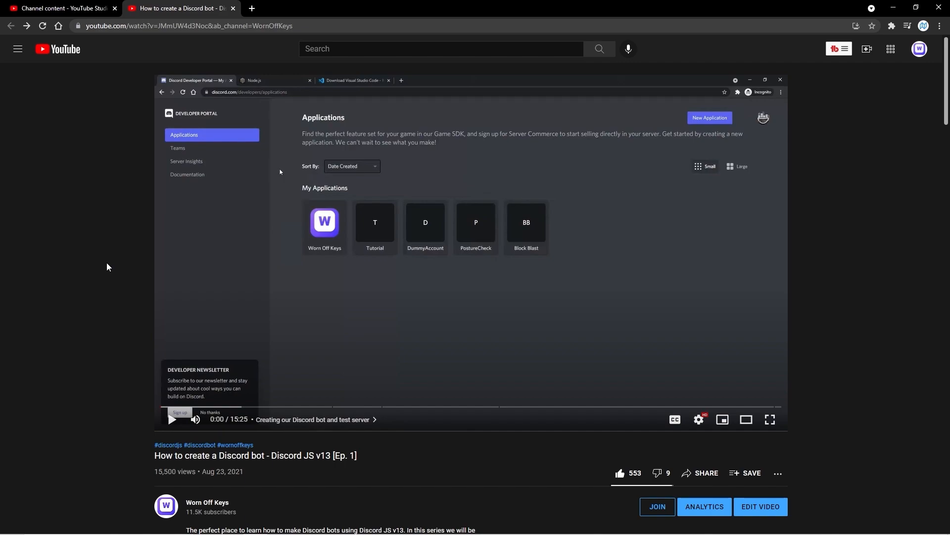
{"action": "scroll", "scroll_direction": "down", "scroll_amount": 3}
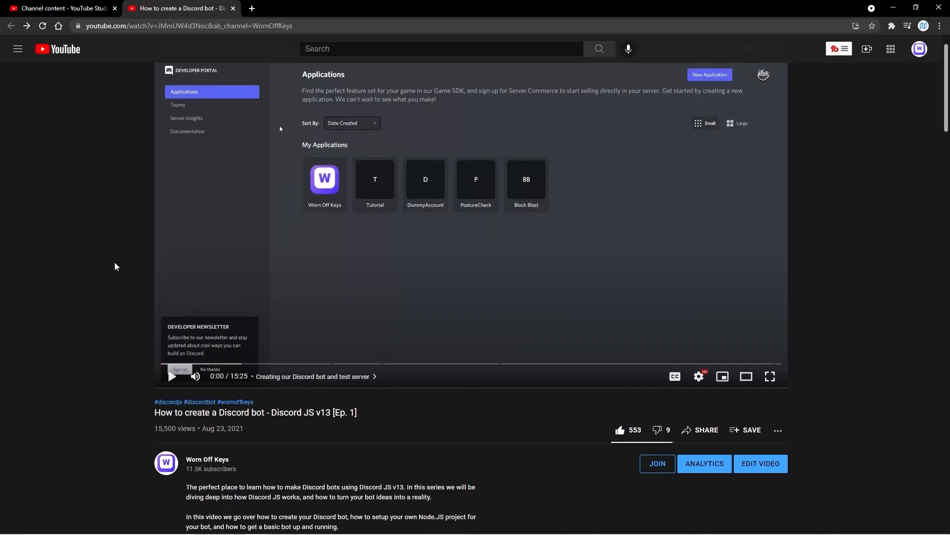
{"action": "scroll", "scroll_direction": "down", "scroll_amount": 3}
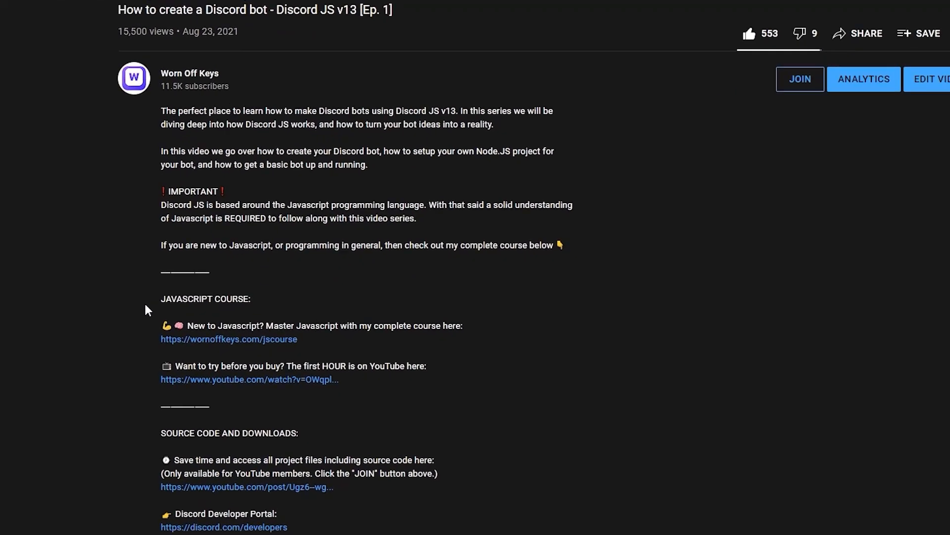
{"action": "double_click", "coordinate": [206, 298]}
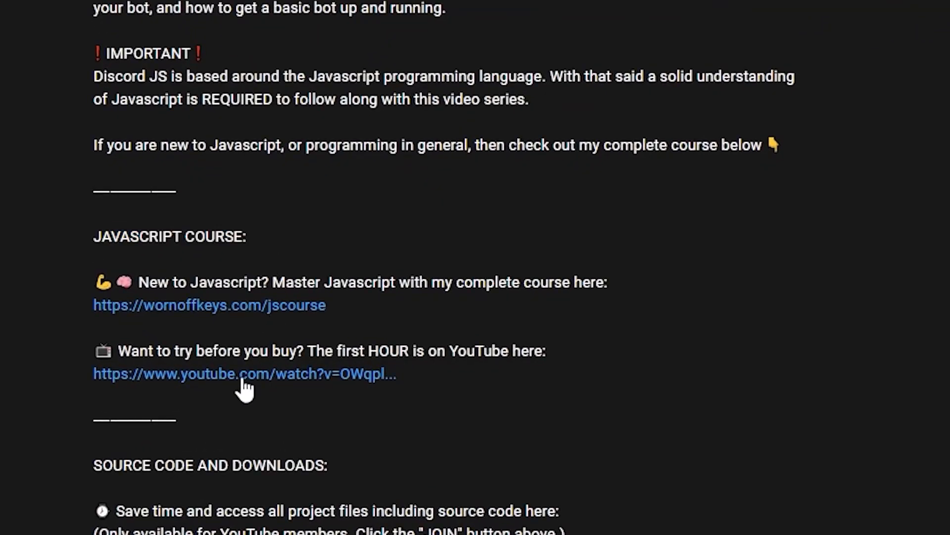
{"action": "right_click", "coordinate": [243, 373]}
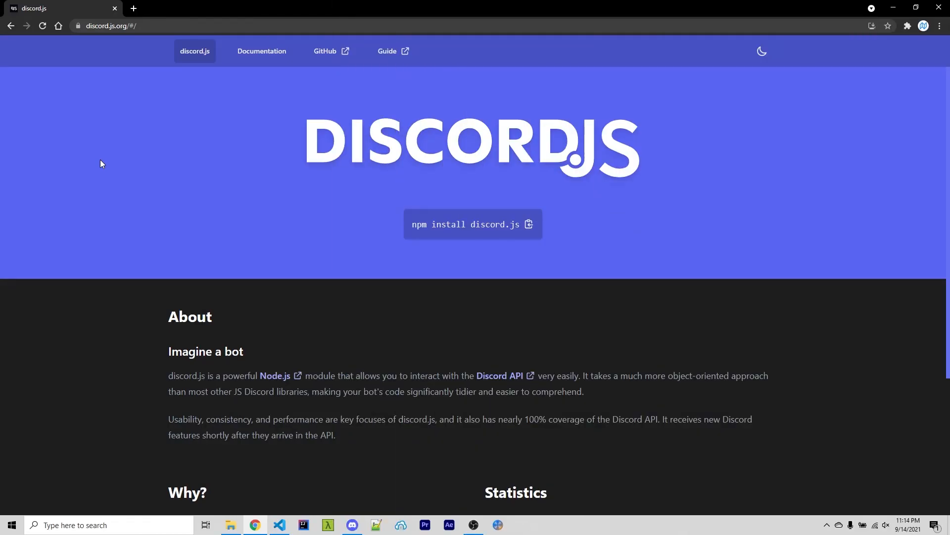
{"action": "left_click", "coordinate": [279, 525]}
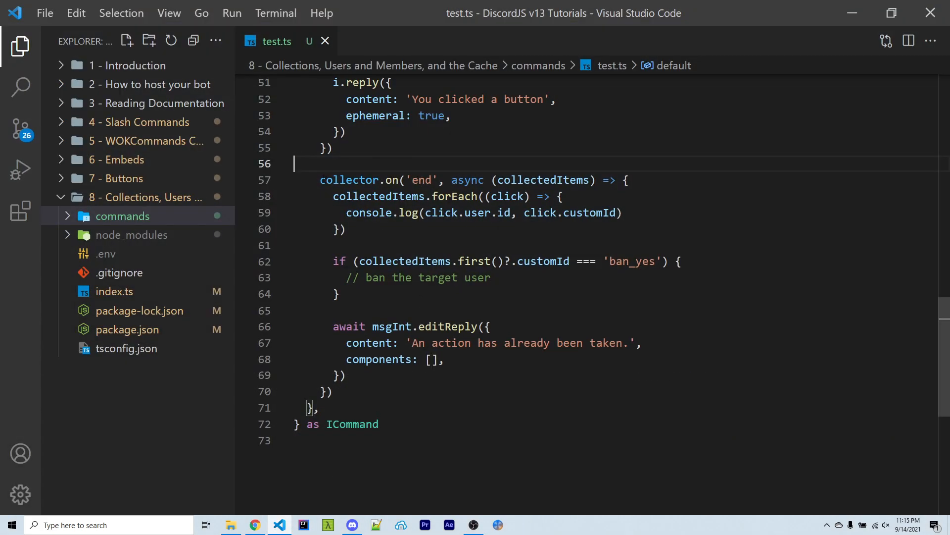
{"action": "double_click", "coordinate": [420, 180]}
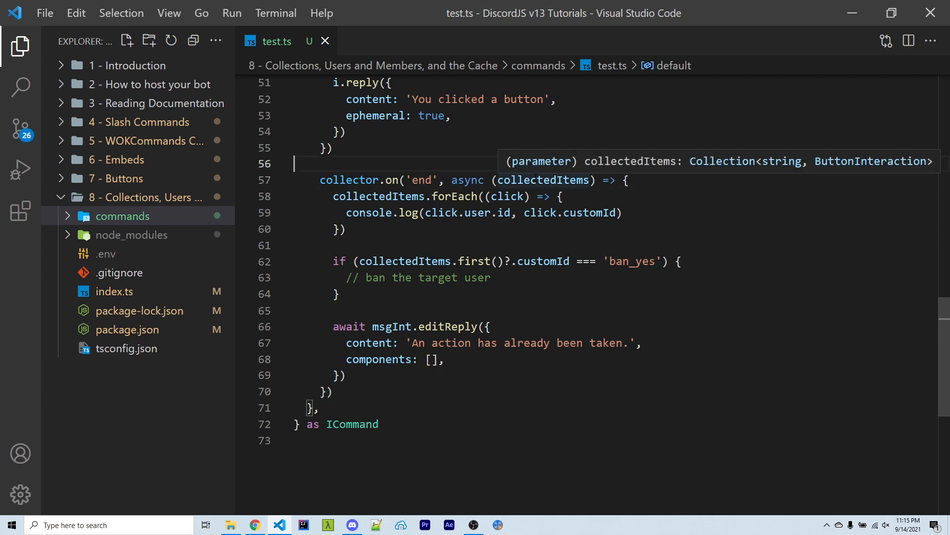
{"action": "mouse_move", "coordinate": [693, 169]}
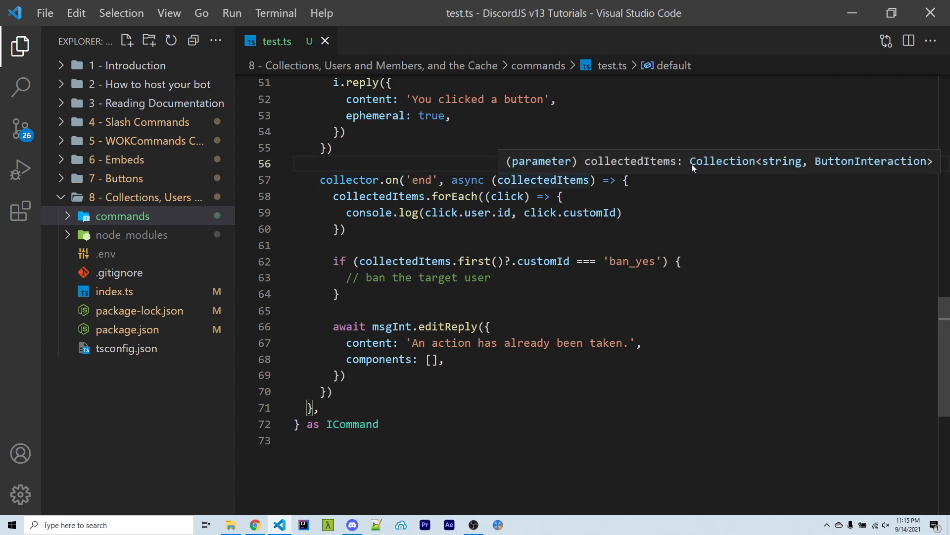
{"action": "double_click", "coordinate": [722, 160]}
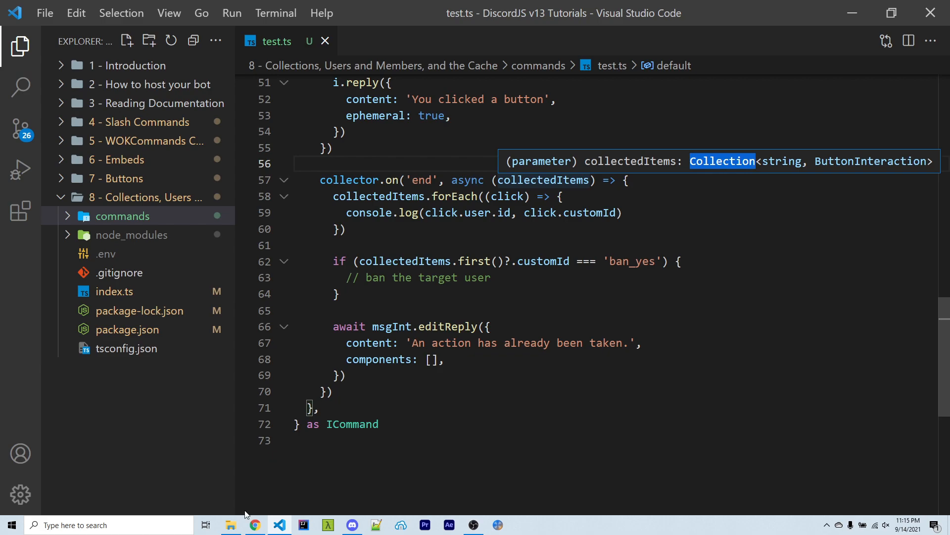
{"action": "left_click", "coordinate": [255, 524]}
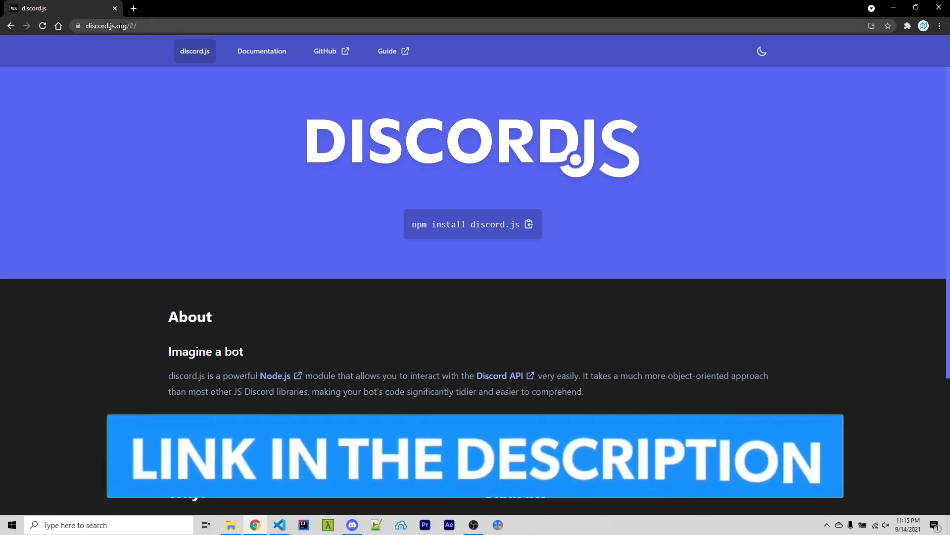
Step: Switch the docs to the Collection library, show the Collection class reference and follow its Map superclass link
{"action": "left_click", "coordinate": [261, 51]}
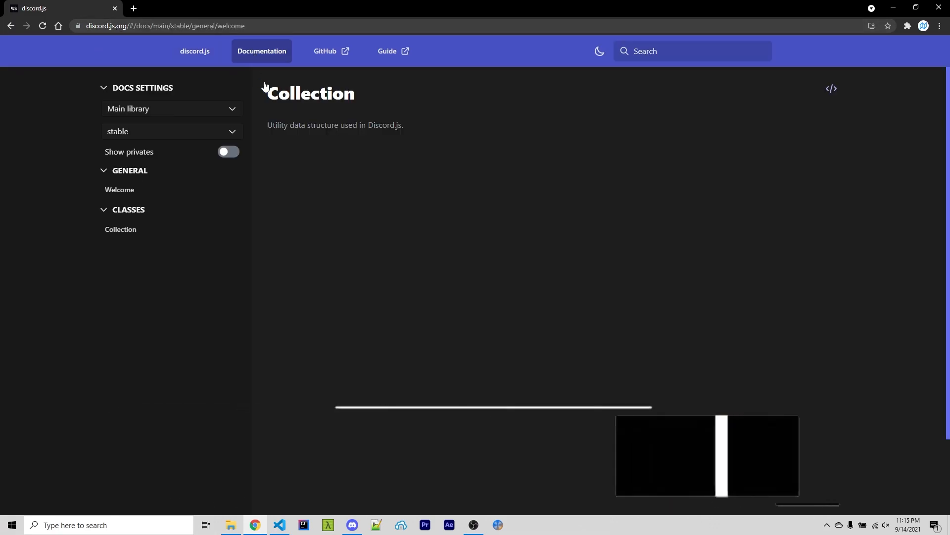
{"action": "left_click", "coordinate": [120, 189]}
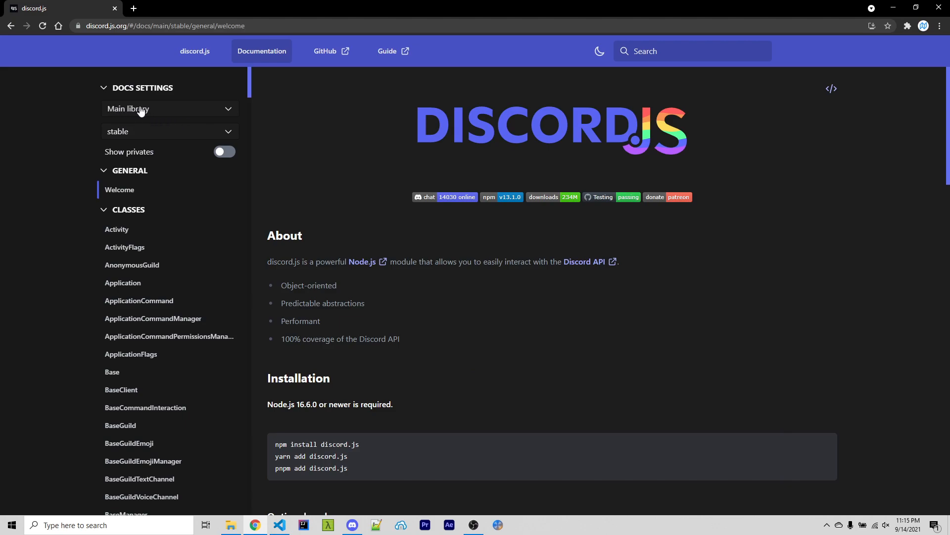
{"action": "left_click", "coordinate": [169, 109]}
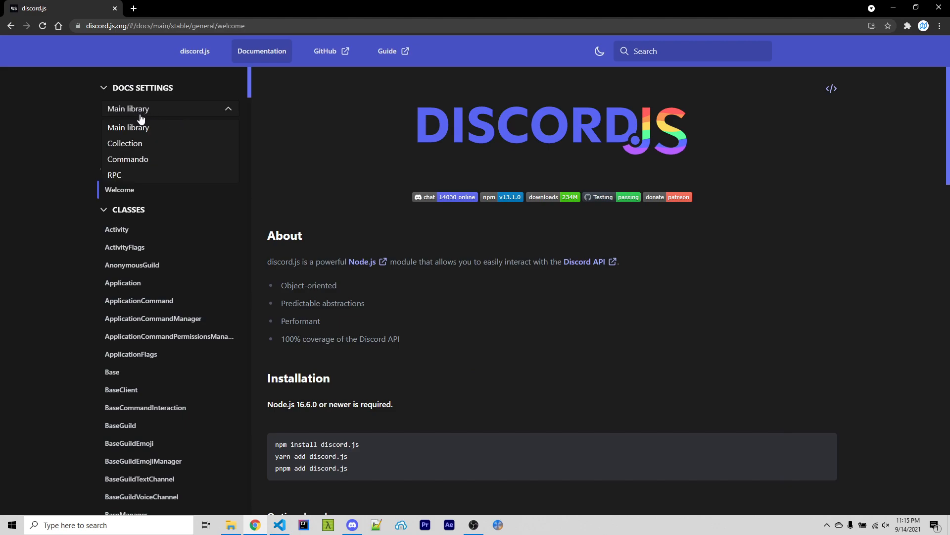
{"action": "left_click", "coordinate": [125, 142]}
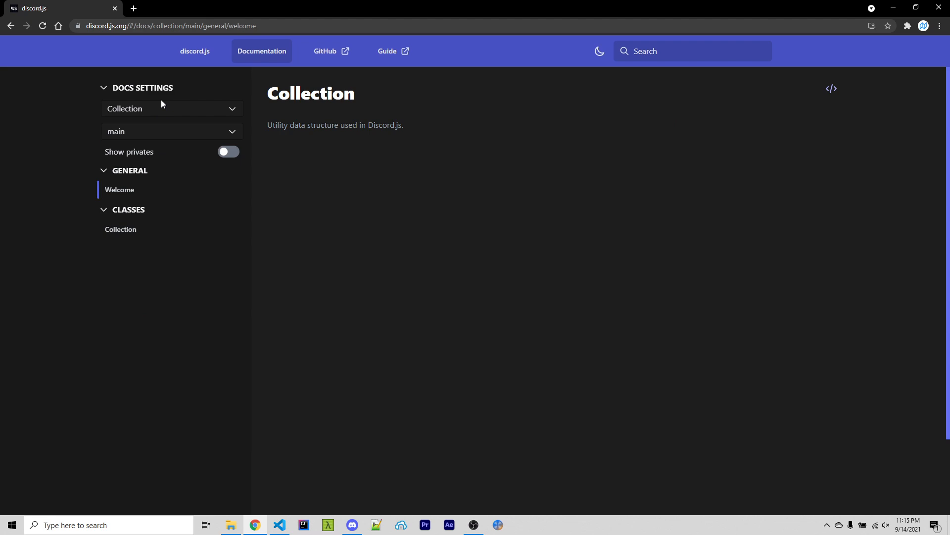
{"action": "left_click", "coordinate": [121, 229]}
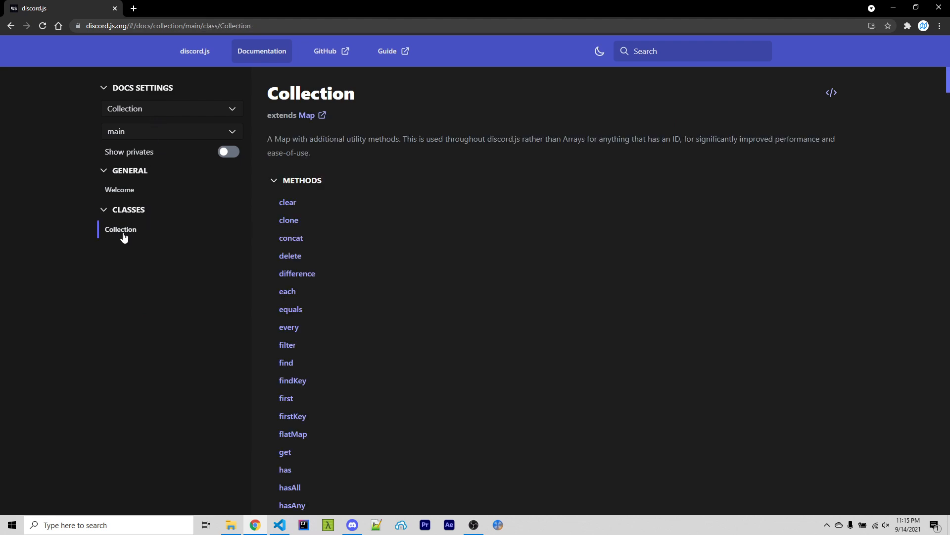
{"action": "mouse_move", "coordinate": [271, 125]}
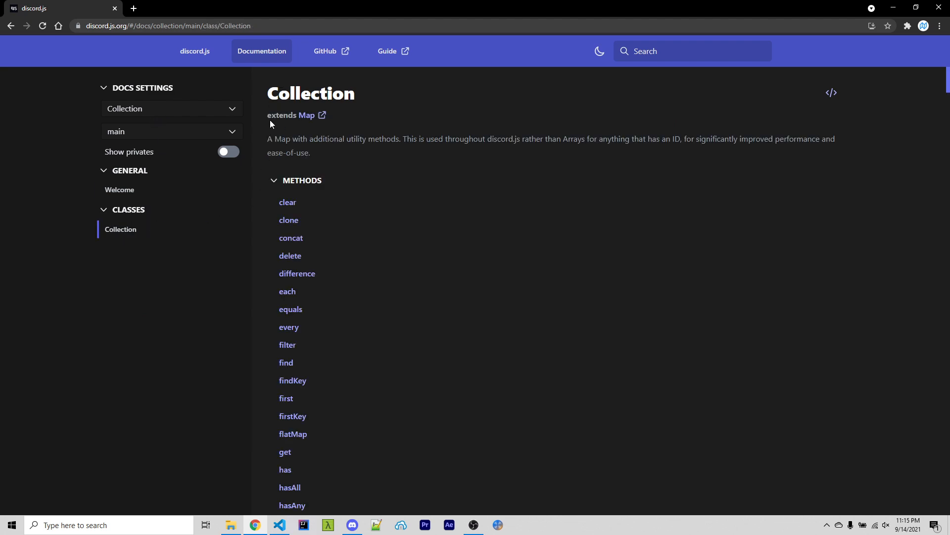
{"action": "mouse_move", "coordinate": [310, 115]}
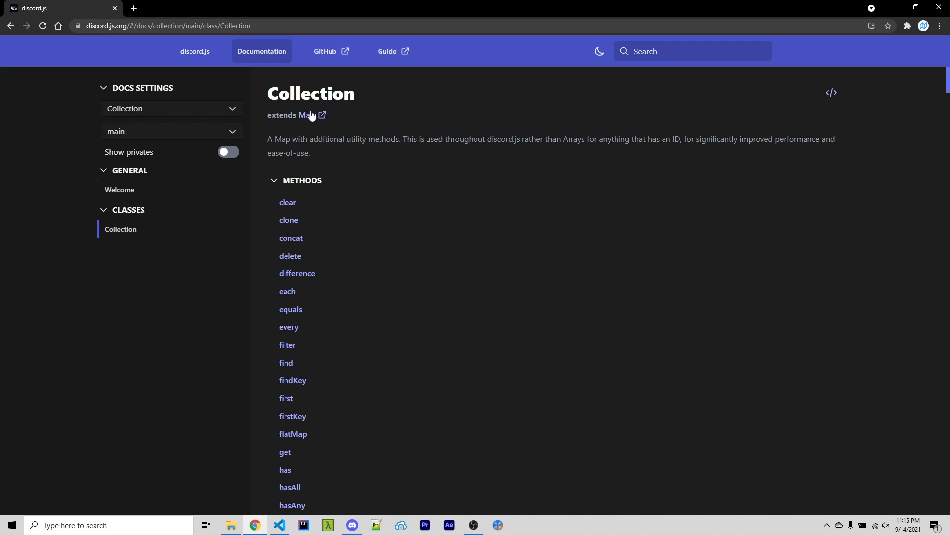
{"action": "left_click", "coordinate": [302, 115]}
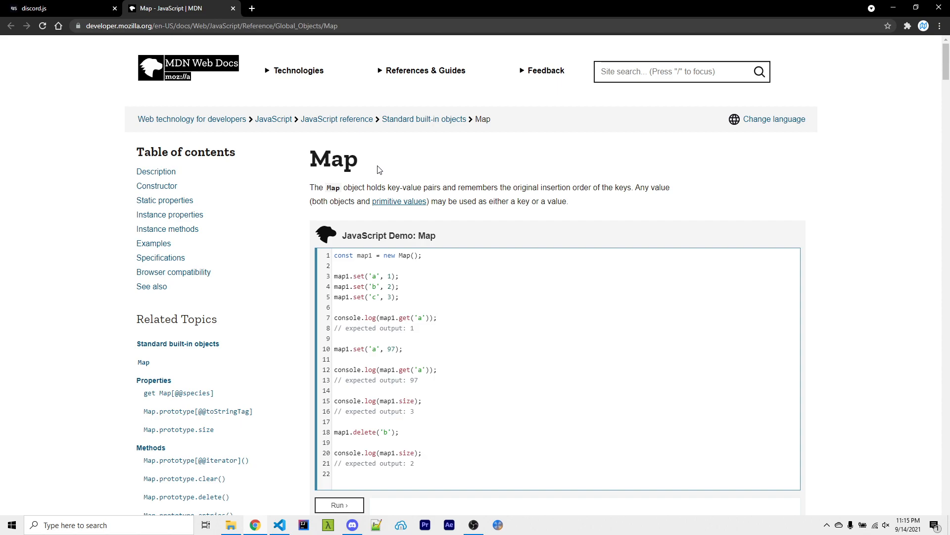
{"action": "mouse_move", "coordinate": [396, 256]}
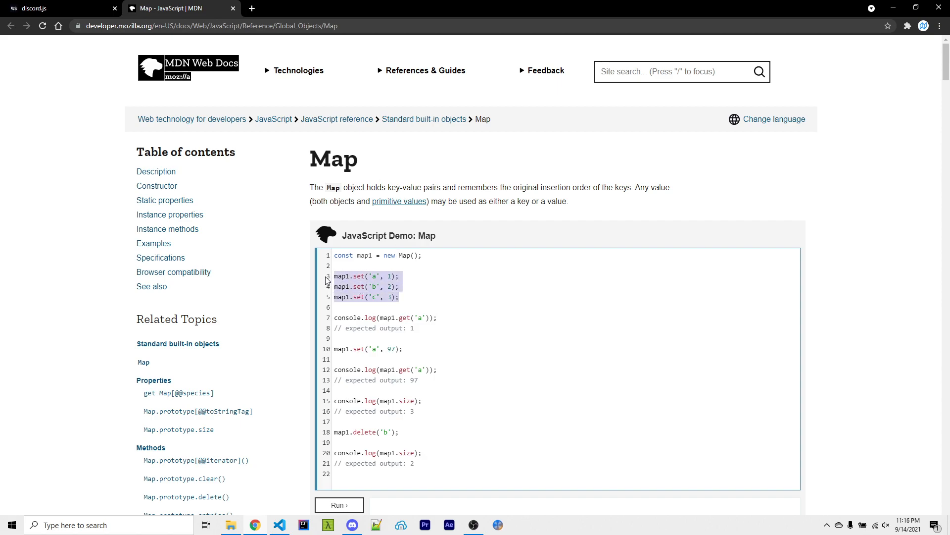
{"action": "mouse_move", "coordinate": [357, 265]}
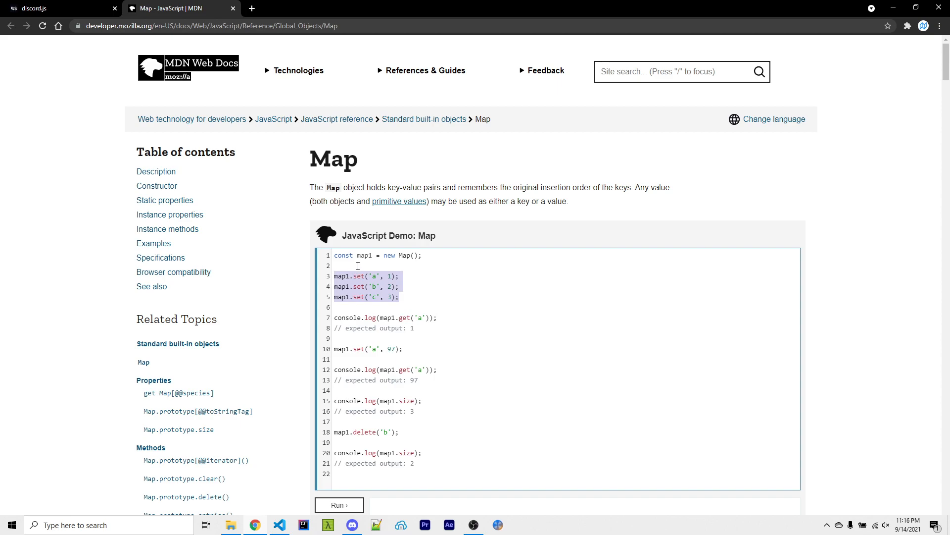
Step: Leave the MDN Map page and return to the discord.js Collection reference tab
{"action": "left_click", "coordinate": [55, 8]}
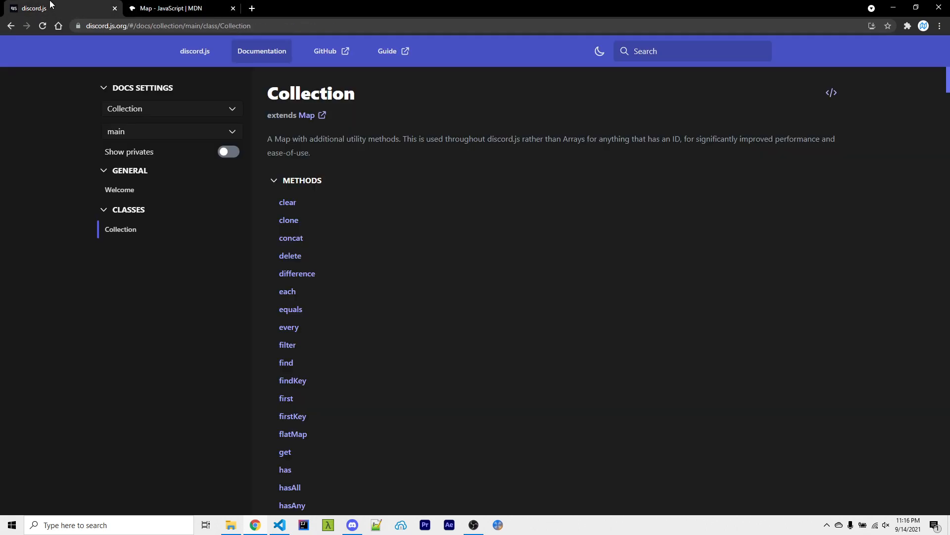
{"action": "mouse_move", "coordinate": [69, 40]}
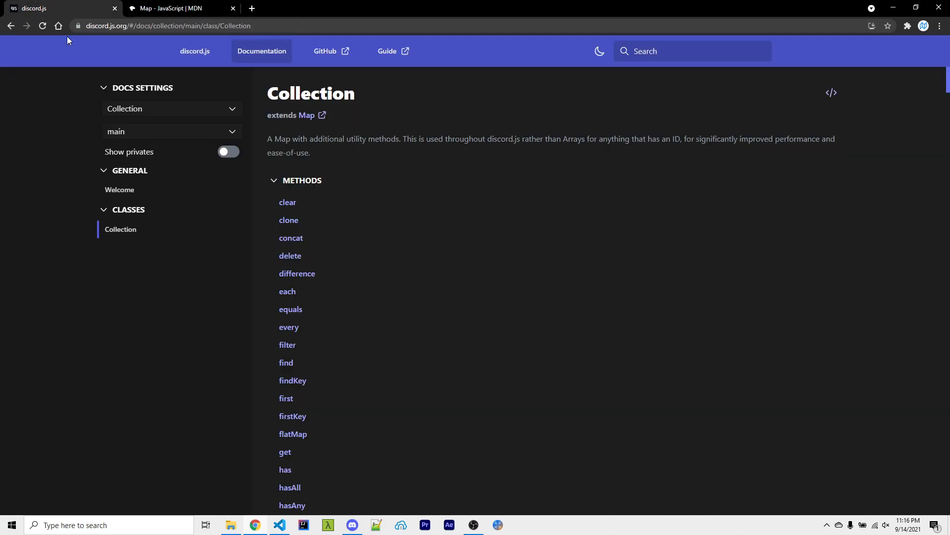
Step: Find first() in the Collection methods list and show its entry with the optional amount parameter
{"action": "scroll", "scroll_direction": "down", "scroll_amount": 3}
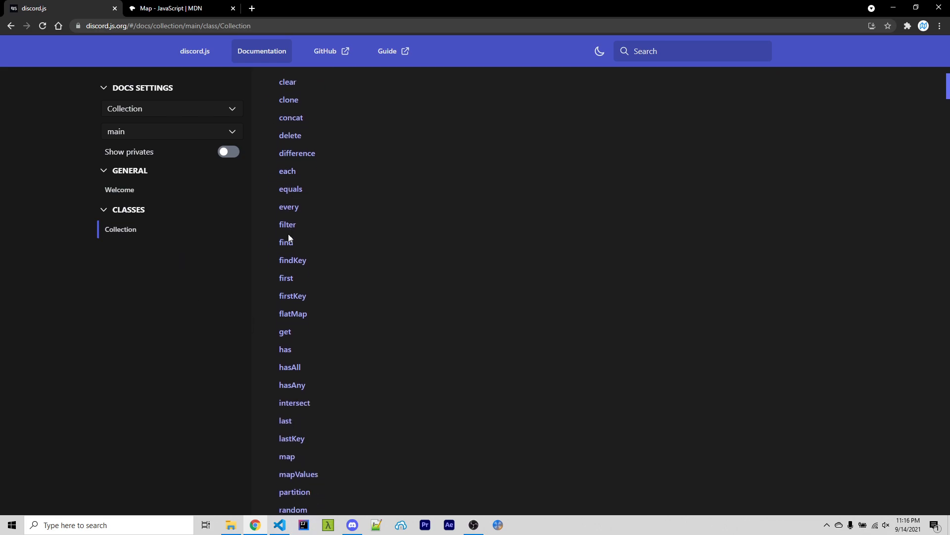
{"action": "scroll", "scroll_direction": "down", "scroll_amount": 3}
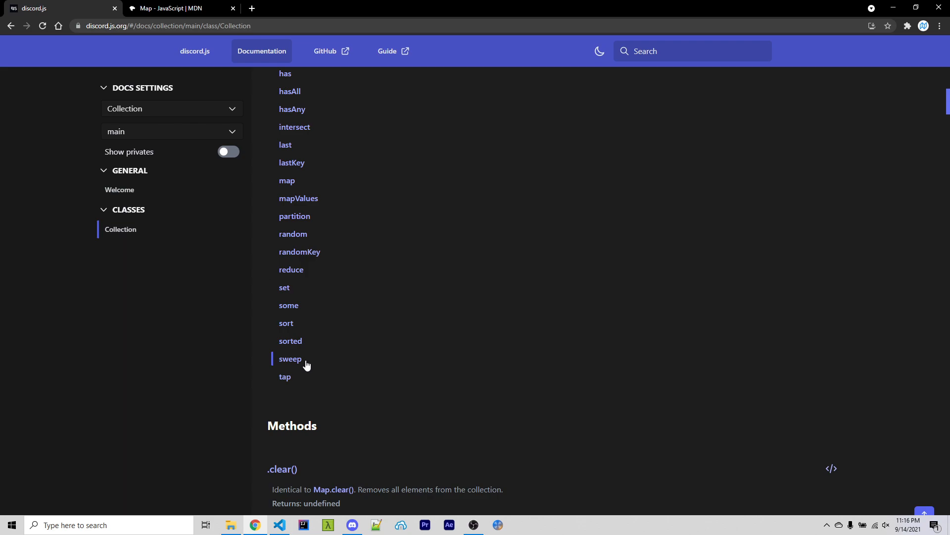
{"action": "scroll", "scroll_direction": "up", "scroll_amount": 3}
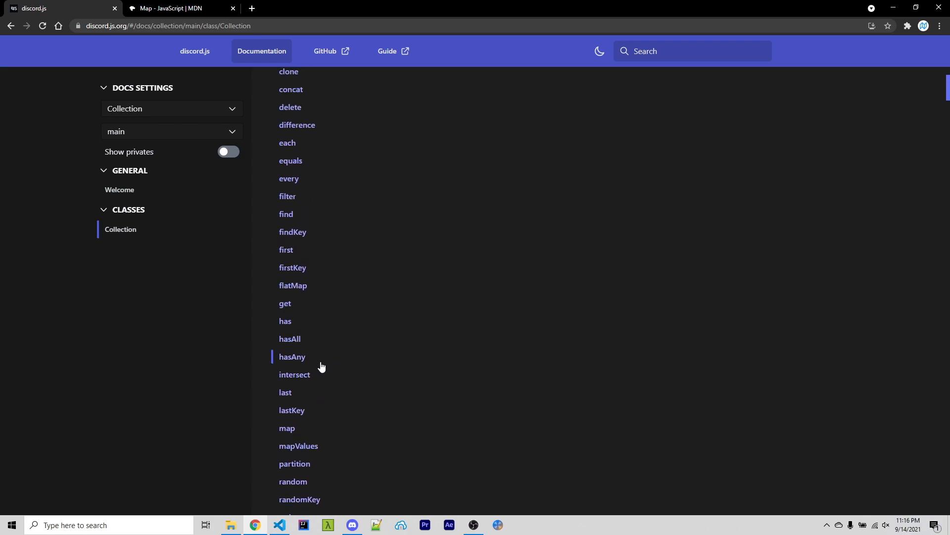
{"action": "left_click", "coordinate": [286, 249]}
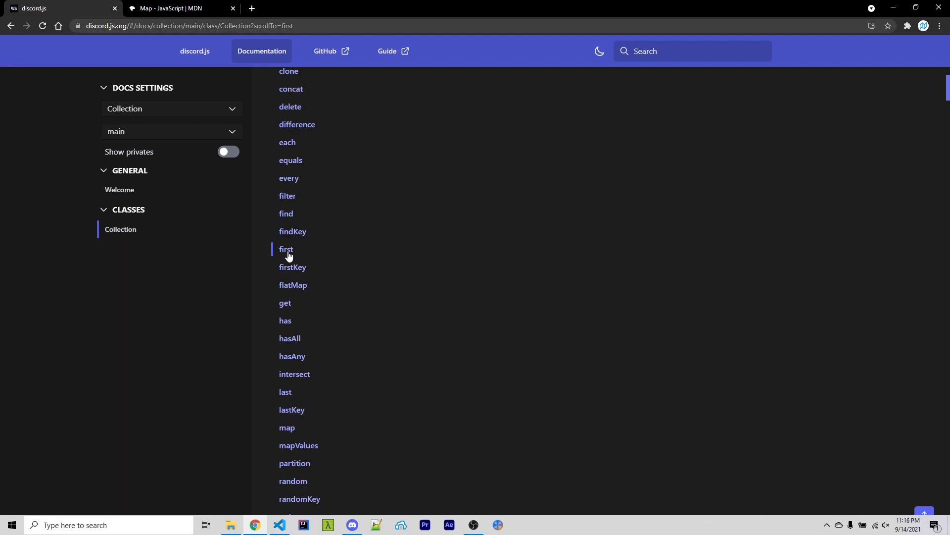
{"action": "left_click", "coordinate": [285, 250]}
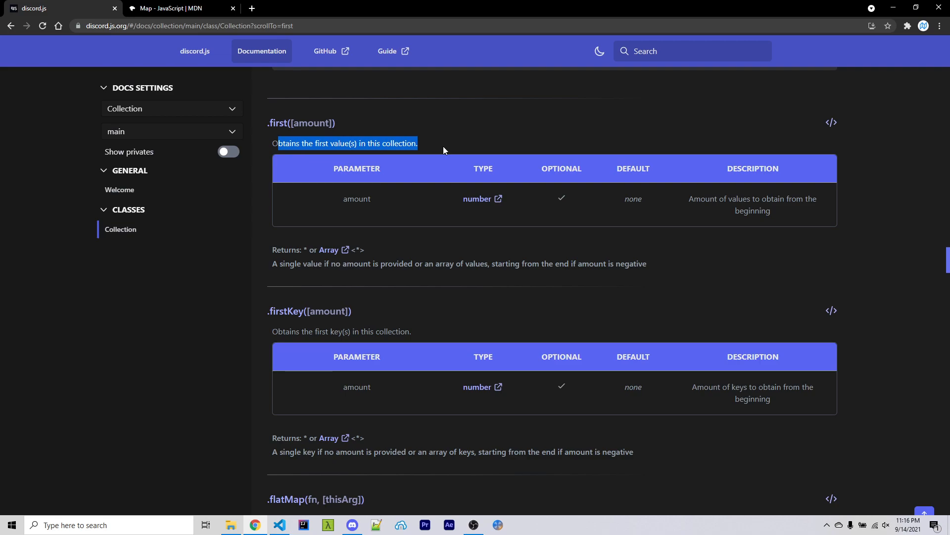
{"action": "left_click", "coordinate": [332, 206]}
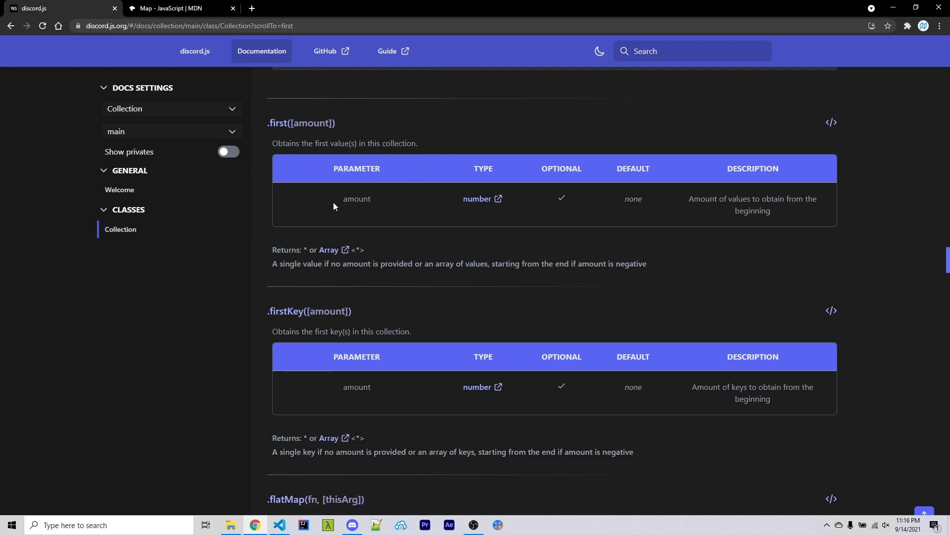
{"action": "double_click", "coordinate": [356, 199]}
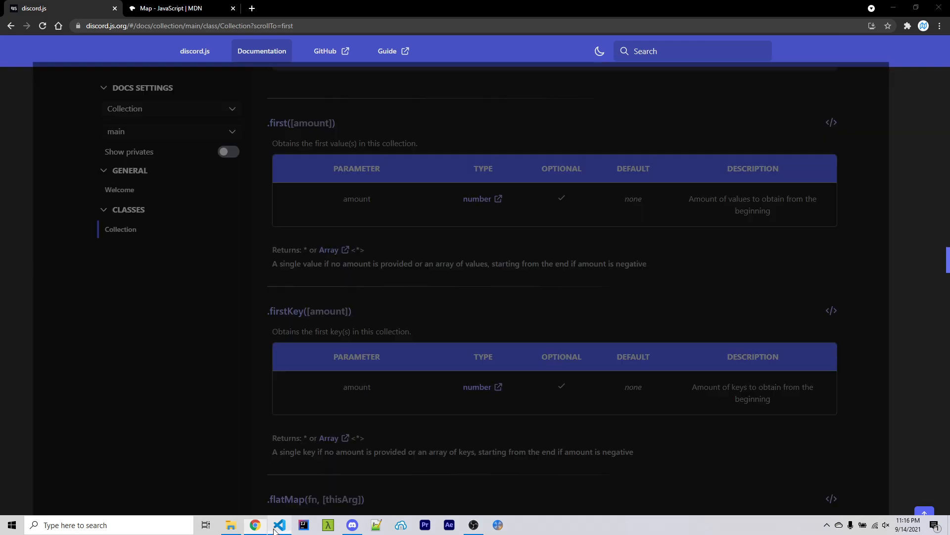
Step: Review collectedItems.first() and forEach in the test.ts end handler, leaving the code unchanged, then return to the Collection docs
{"action": "left_click", "coordinate": [280, 525]}
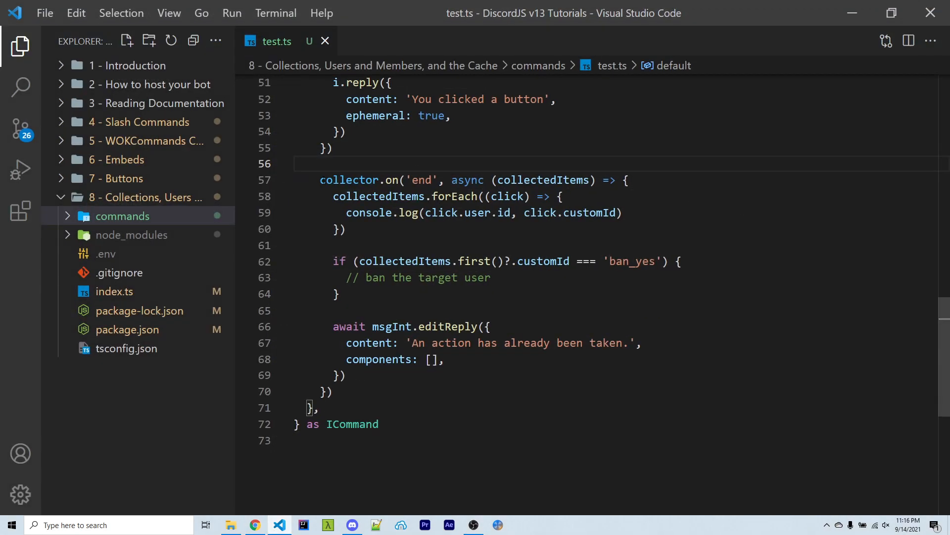
{"action": "scroll", "scroll_direction": "up", "scroll_amount": 3}
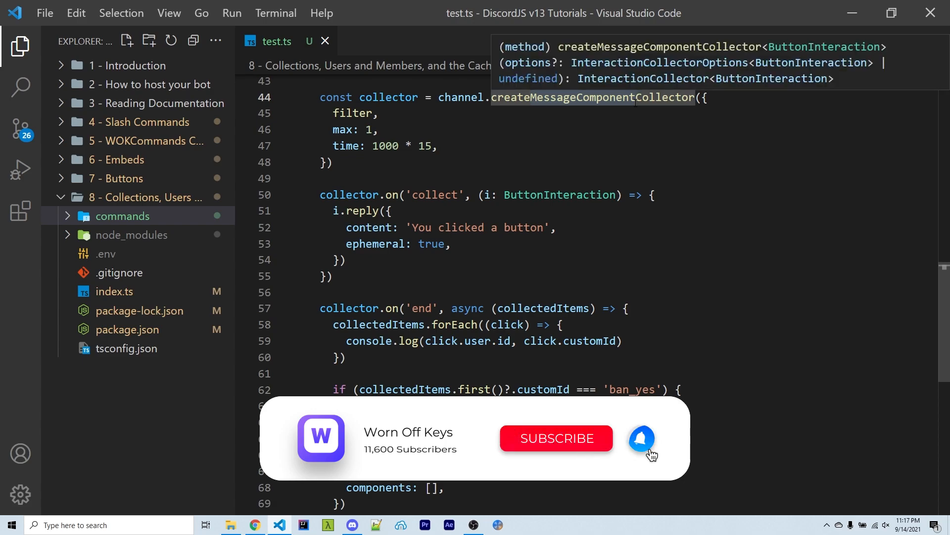
{"action": "scroll", "scroll_direction": "down", "scroll_amount": 3}
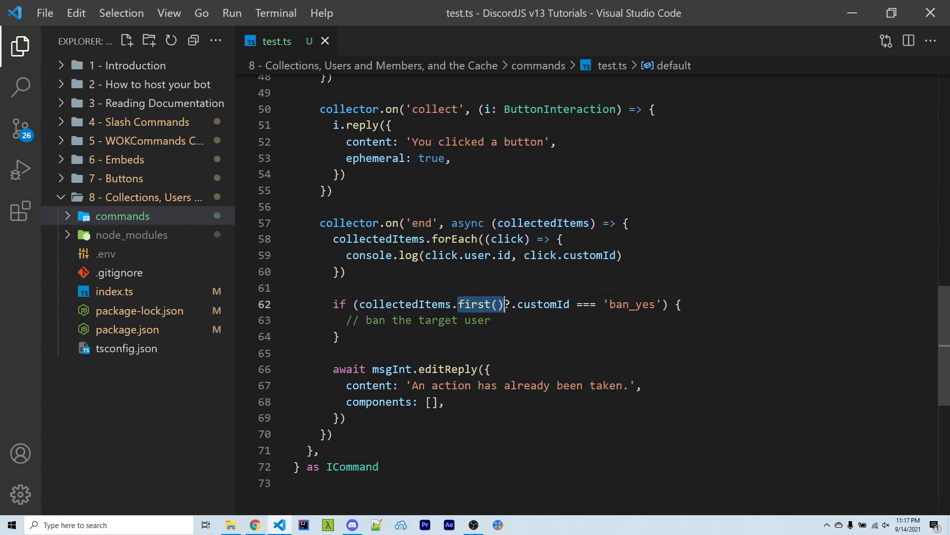
{"action": "mouse_move", "coordinate": [478, 304]}
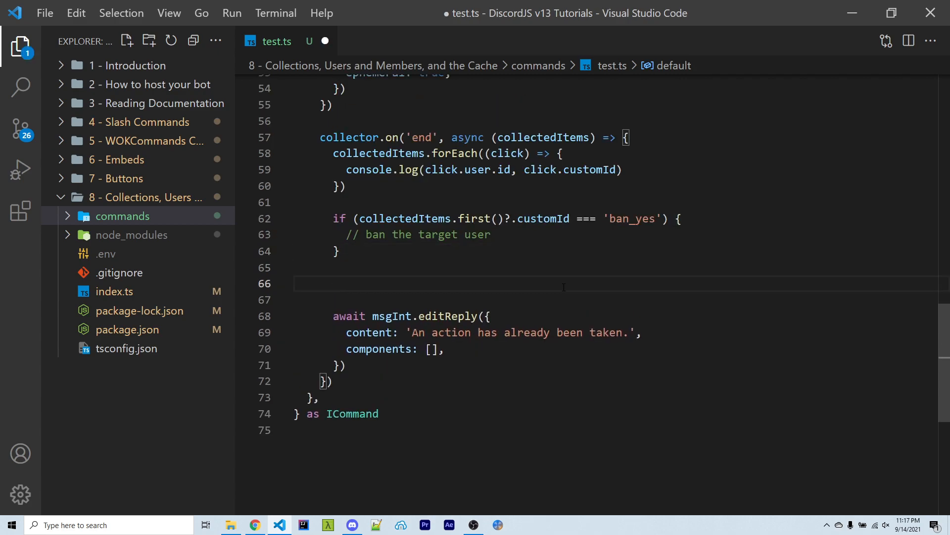
{"action": "type", "text": "collectedIt"}
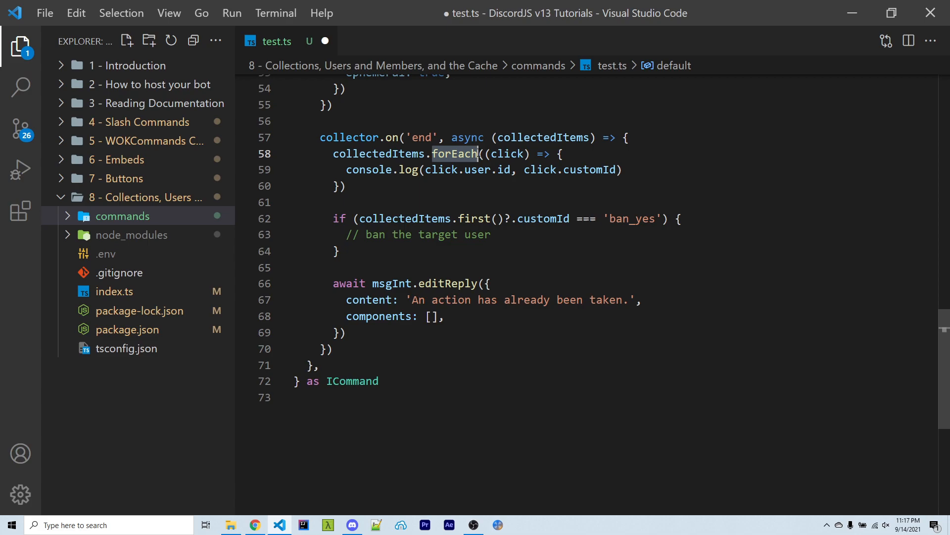
{"action": "left_click", "coordinate": [294, 121]}
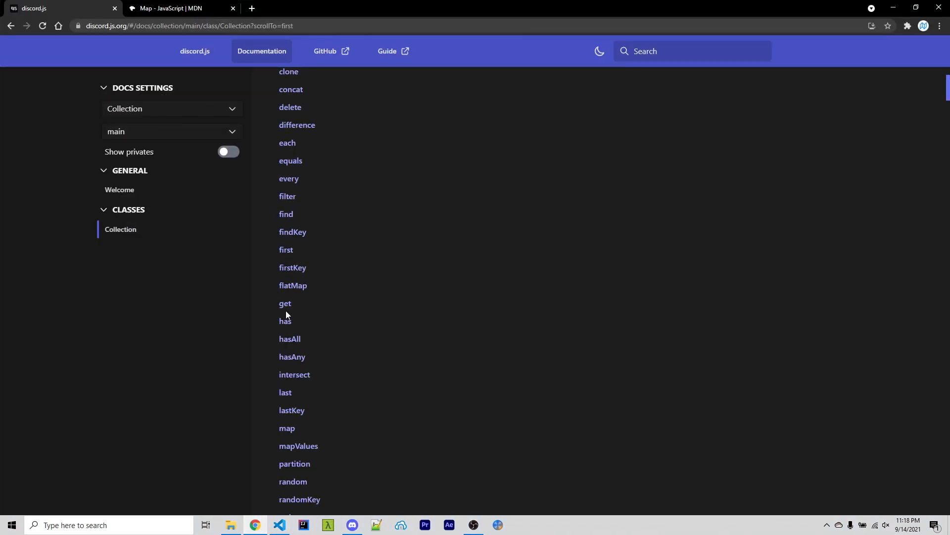
{"action": "left_click", "coordinate": [285, 303]}
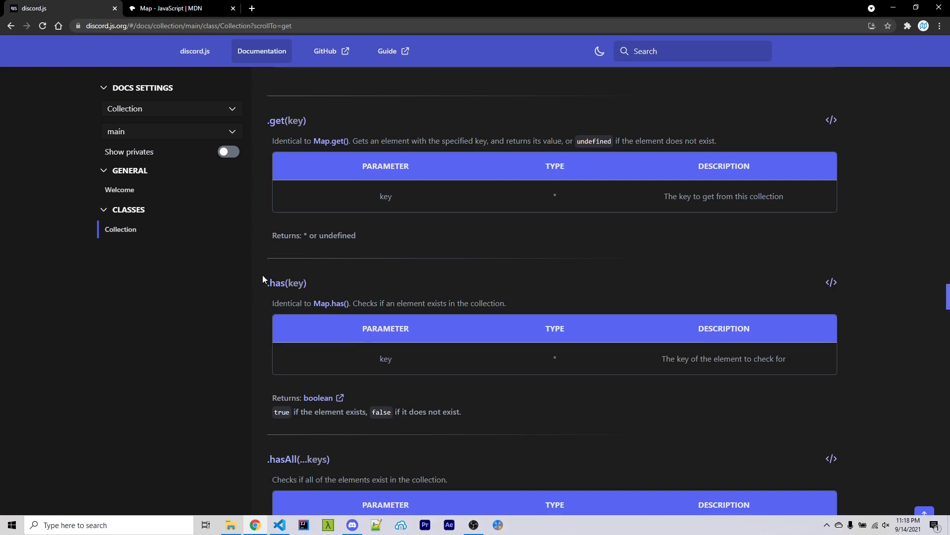
{"action": "scroll", "scroll_direction": "down", "scroll_amount": 3}
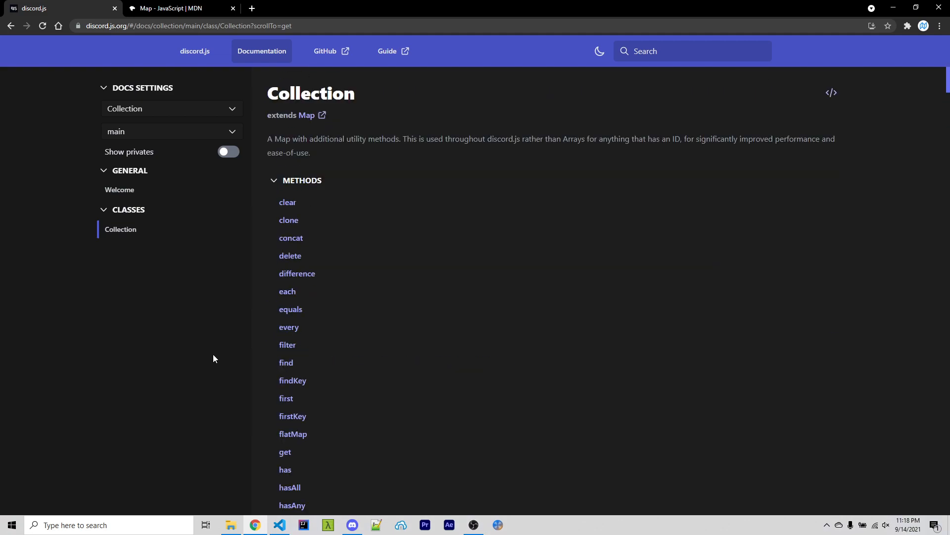
{"action": "scroll", "scroll_direction": "down", "scroll_amount": 3}
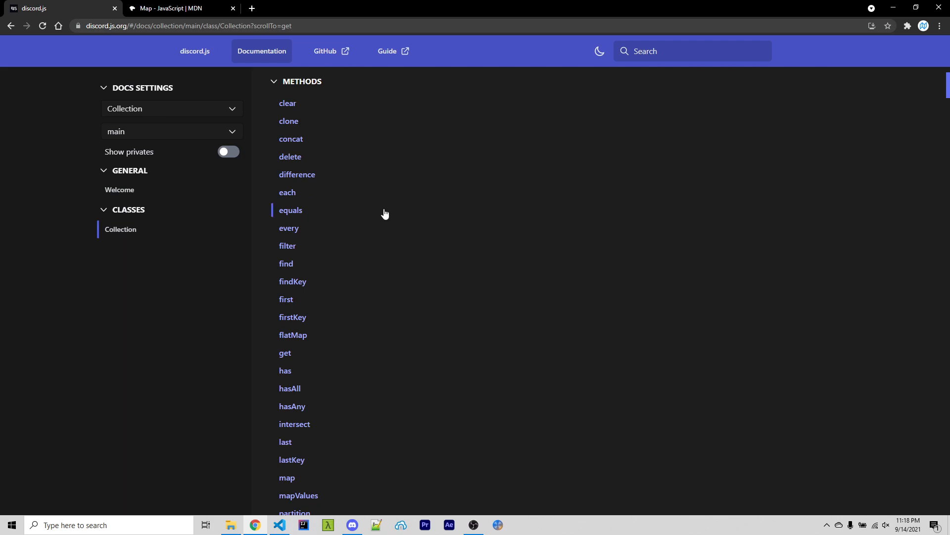
{"action": "mouse_move", "coordinate": [182, 144]}
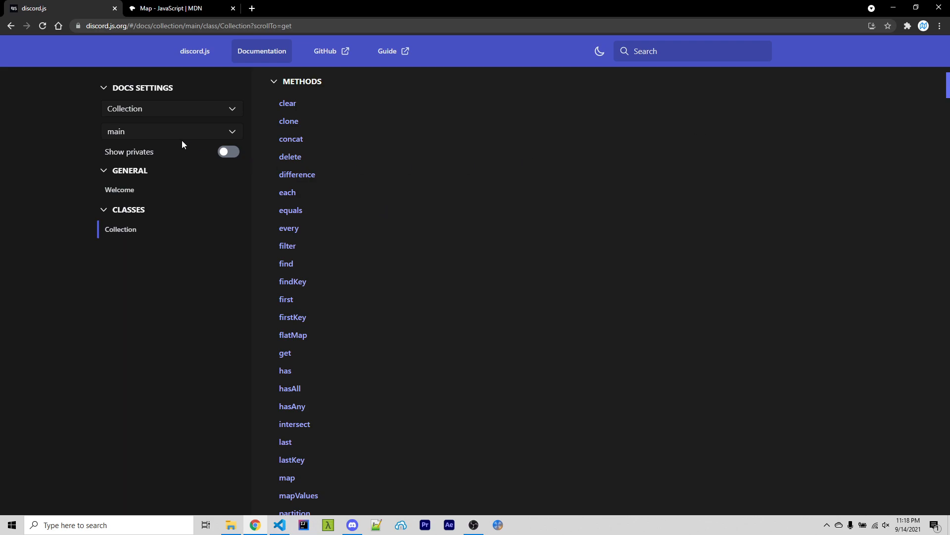
Step: Return to the main library docs, search 'member' and show the GuildMember class reference
{"action": "left_click", "coordinate": [120, 189]}
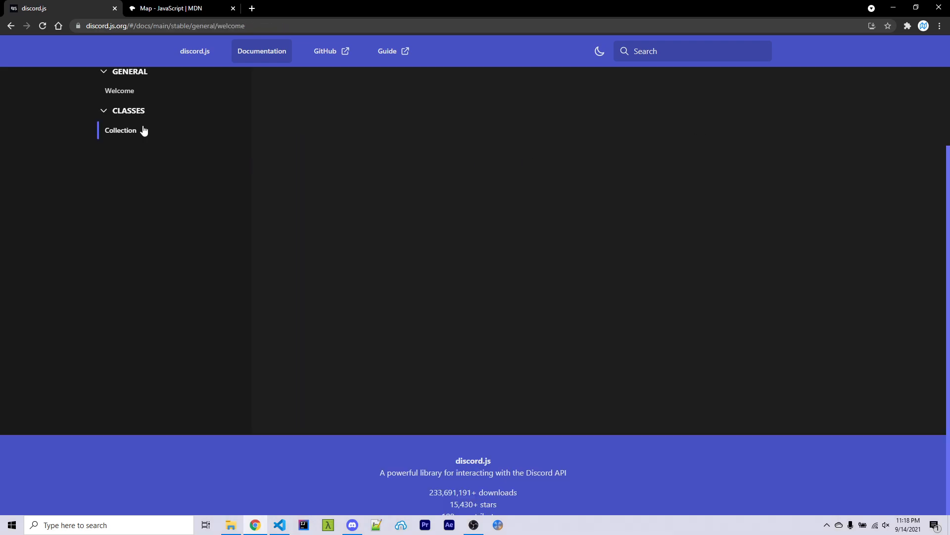
{"action": "type", "text": "memb"}
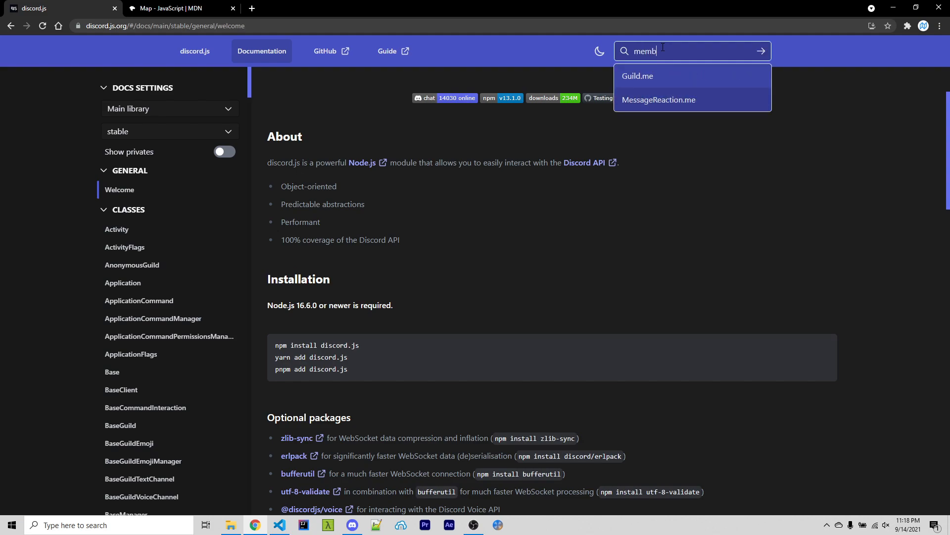
{"action": "type", "text": "er"}
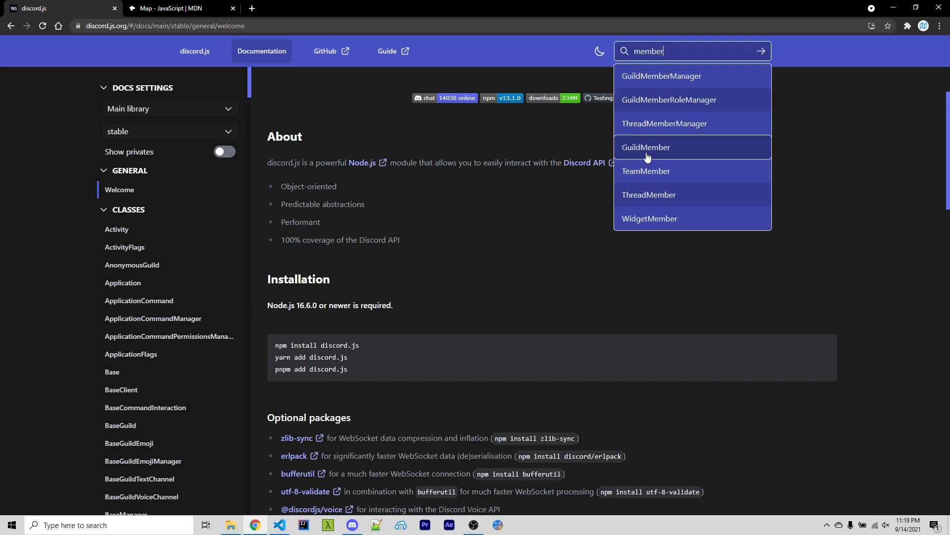
{"action": "mouse_move", "coordinate": [642, 150]}
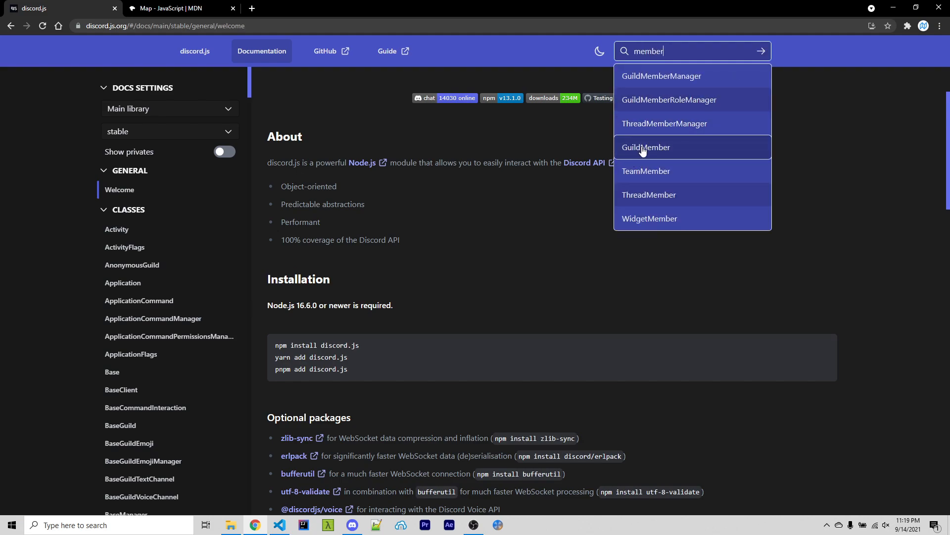
{"action": "left_click", "coordinate": [646, 146]}
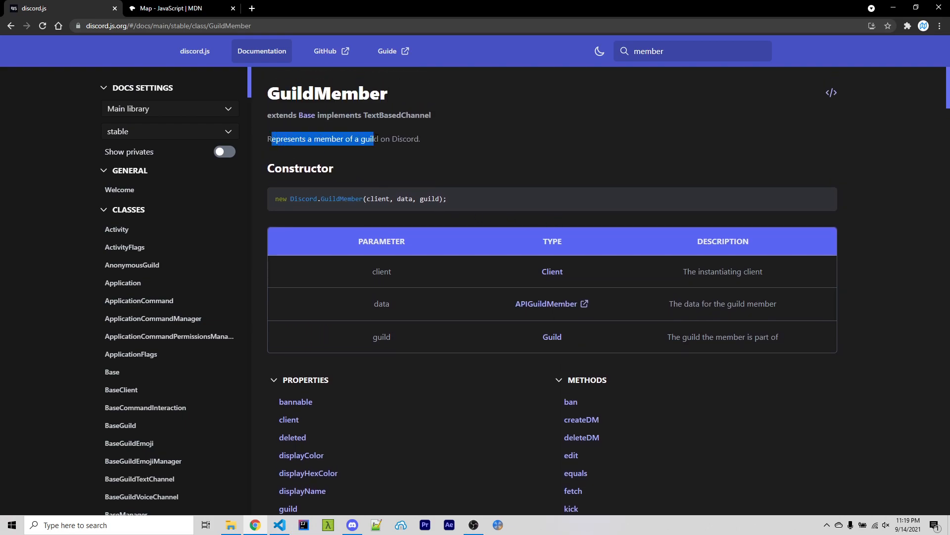
{"action": "left_click", "coordinate": [456, 141]}
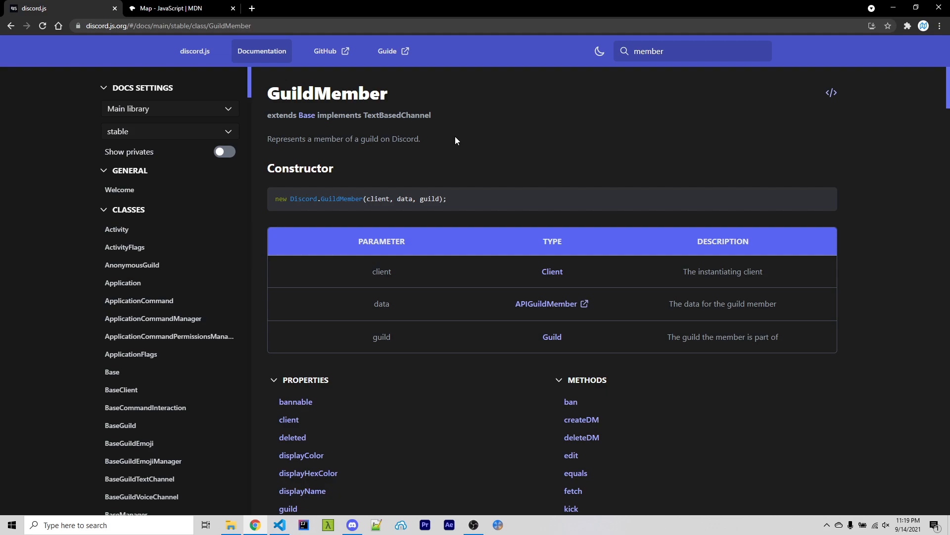
{"action": "mouse_move", "coordinate": [271, 92]}
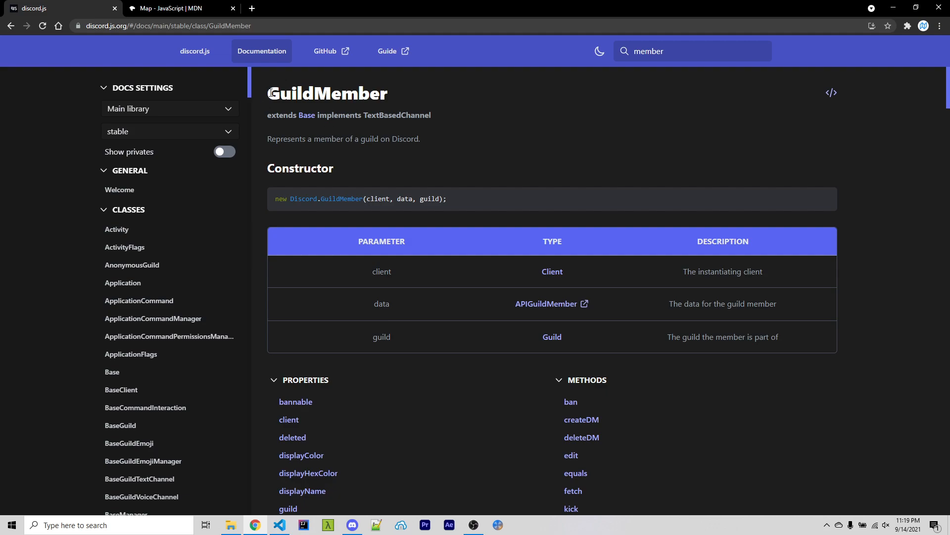
{"action": "double_click", "coordinate": [325, 93]}
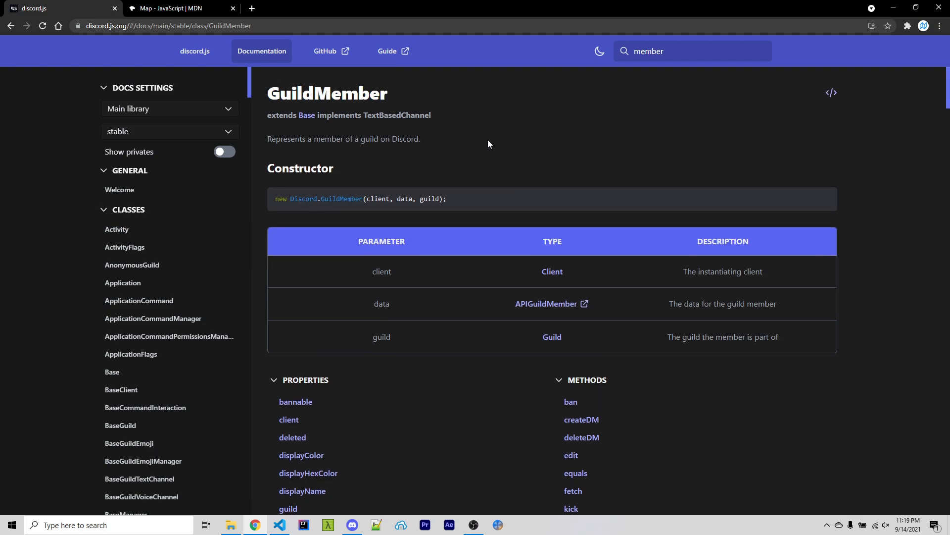
{"action": "scroll", "scroll_direction": "down", "scroll_amount": 3}
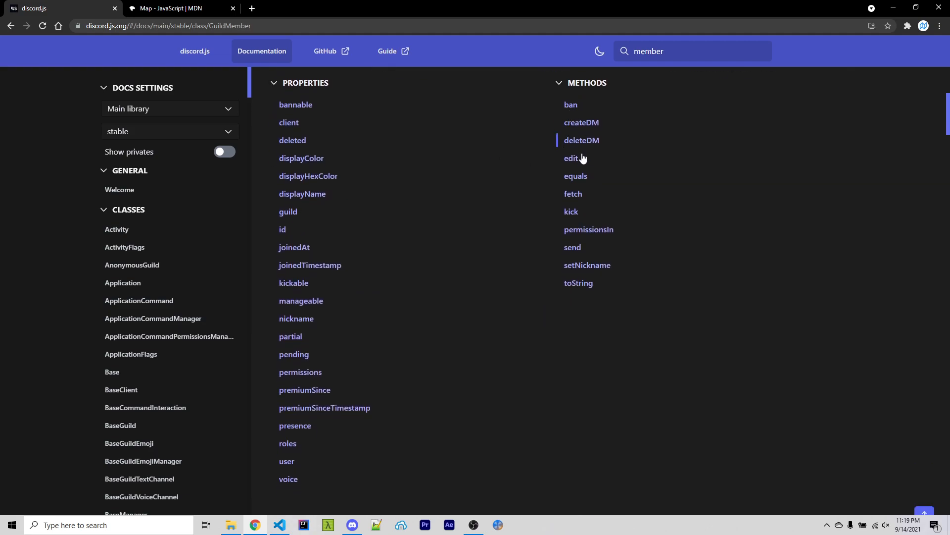
{"action": "mouse_move", "coordinate": [572, 211]}
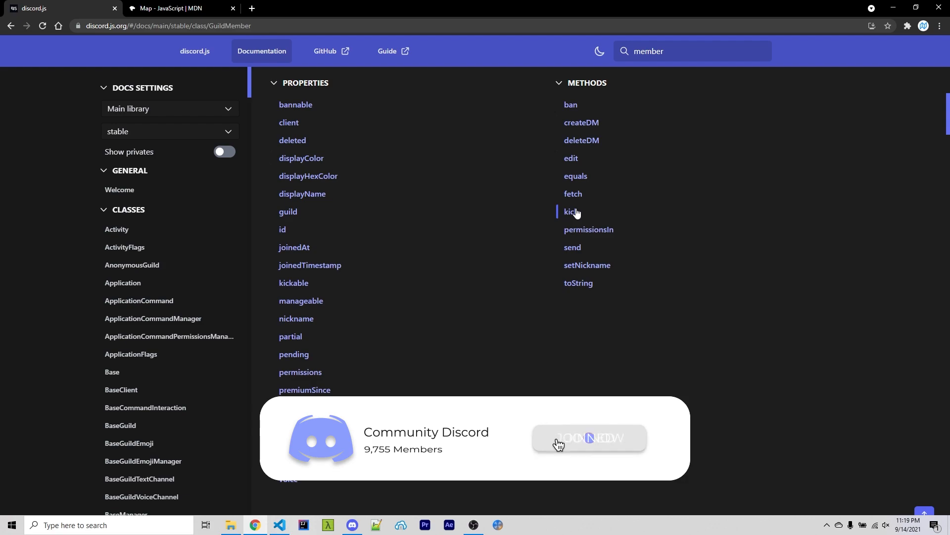
{"action": "left_click", "coordinate": [588, 437]}
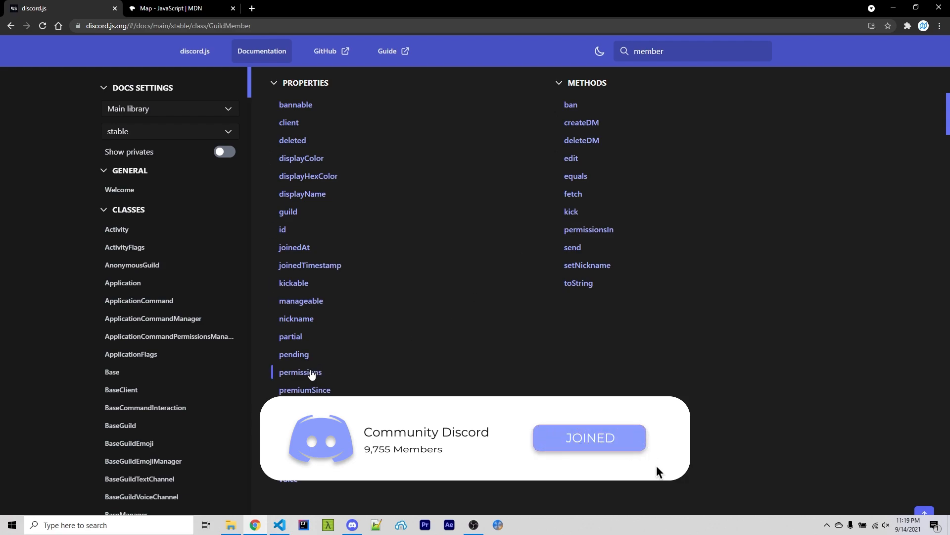
{"action": "mouse_move", "coordinate": [296, 318]}
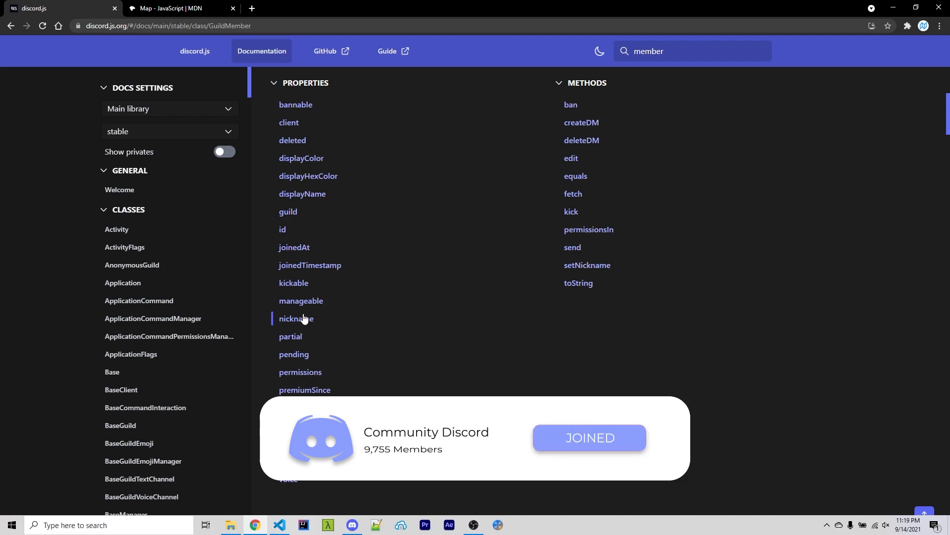
{"action": "scroll", "scroll_direction": "up", "scroll_amount": 3}
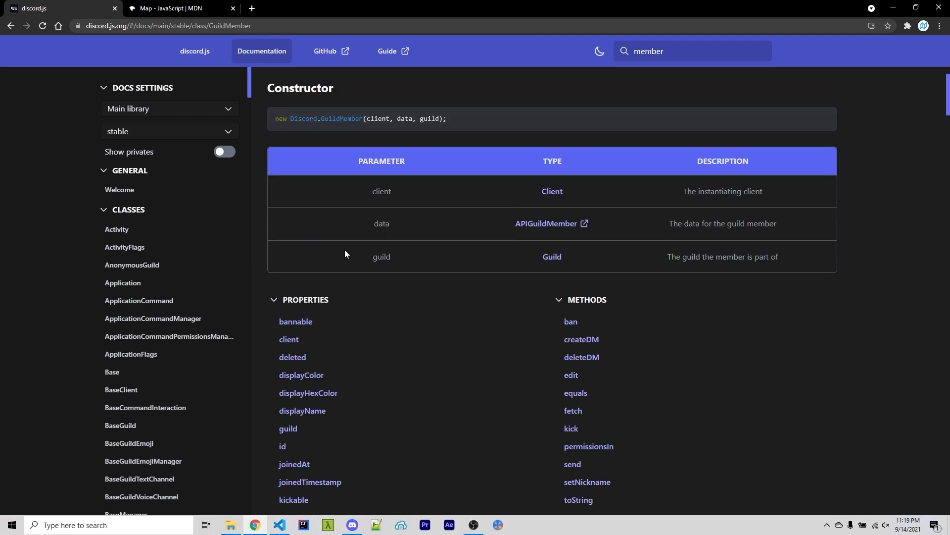
{"action": "scroll", "scroll_direction": "up", "scroll_amount": 3}
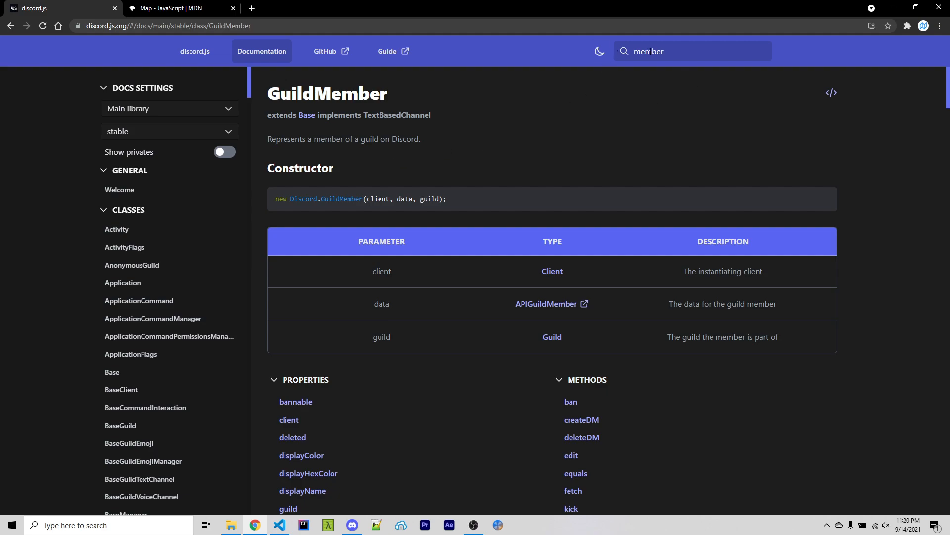
{"action": "scroll", "scroll_direction": "down", "scroll_amount": 3}
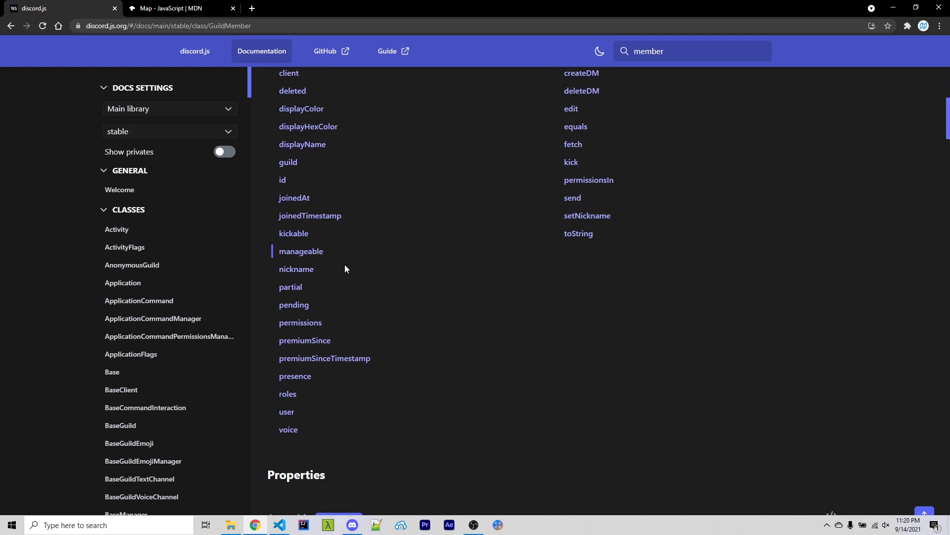
Step: Follow GuildMember's user property to the User class reference with its properties and methods
{"action": "left_click", "coordinate": [287, 411]}
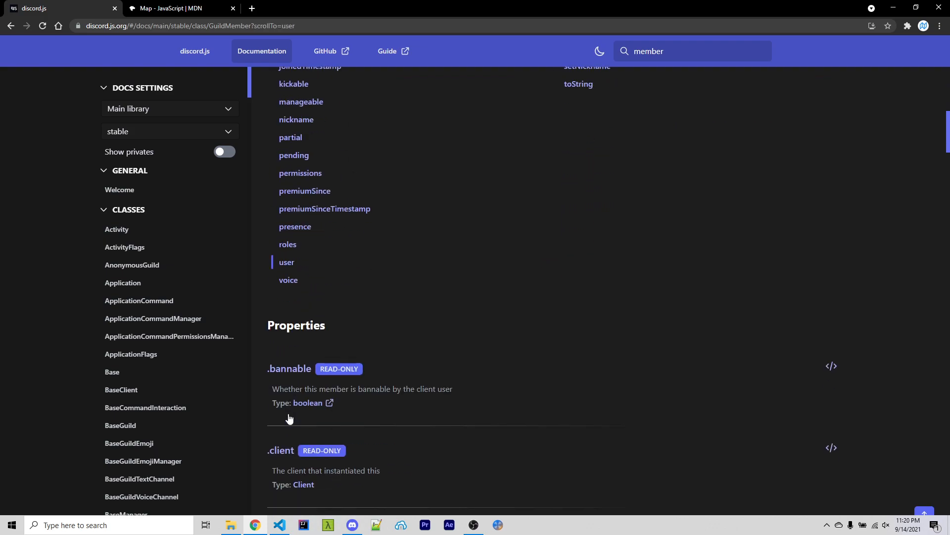
{"action": "scroll", "scroll_direction": "down", "scroll_amount": 3}
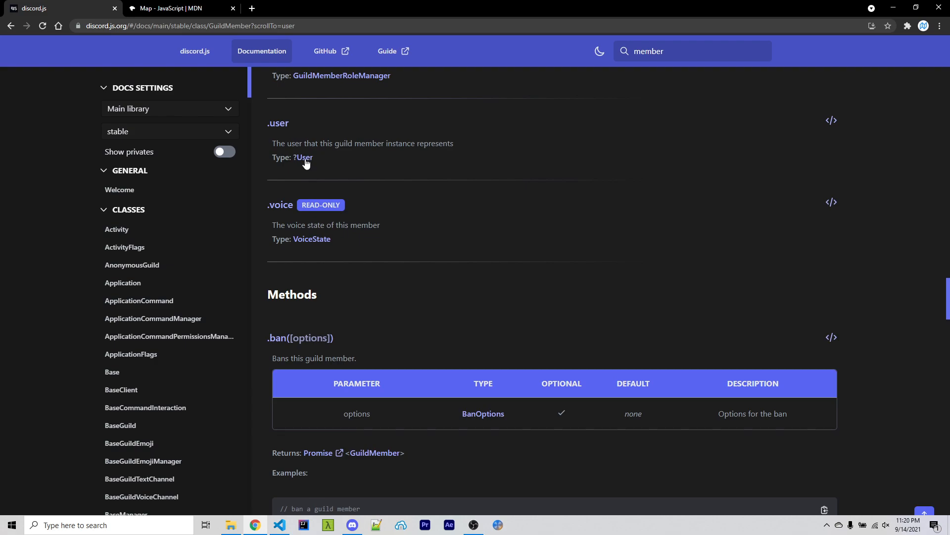
{"action": "left_click", "coordinate": [306, 158]}
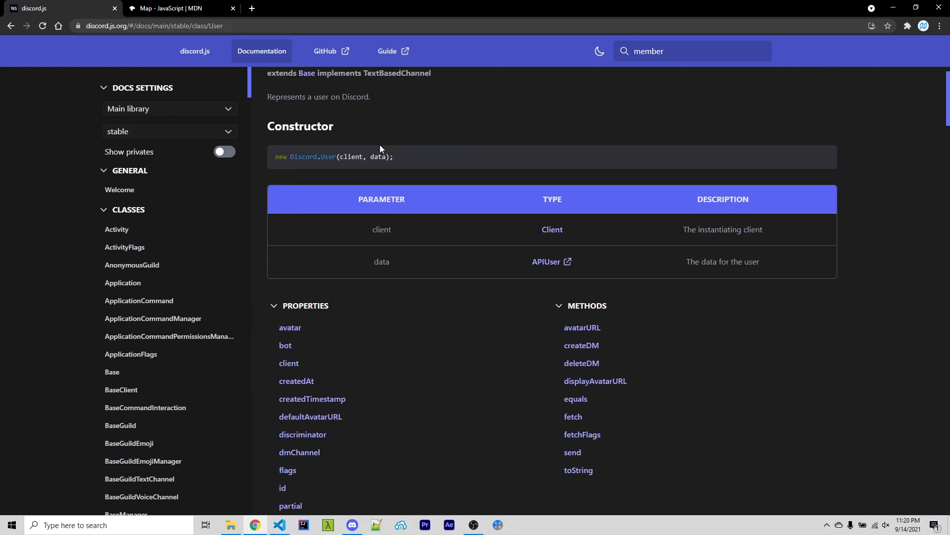
{"action": "scroll", "scroll_direction": "down", "scroll_amount": 3}
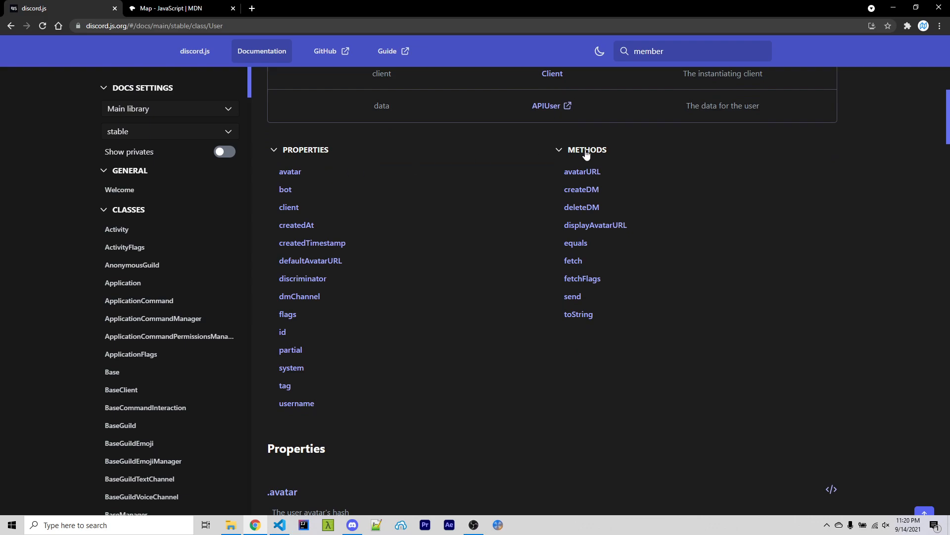
{"action": "mouse_move", "coordinate": [579, 132]}
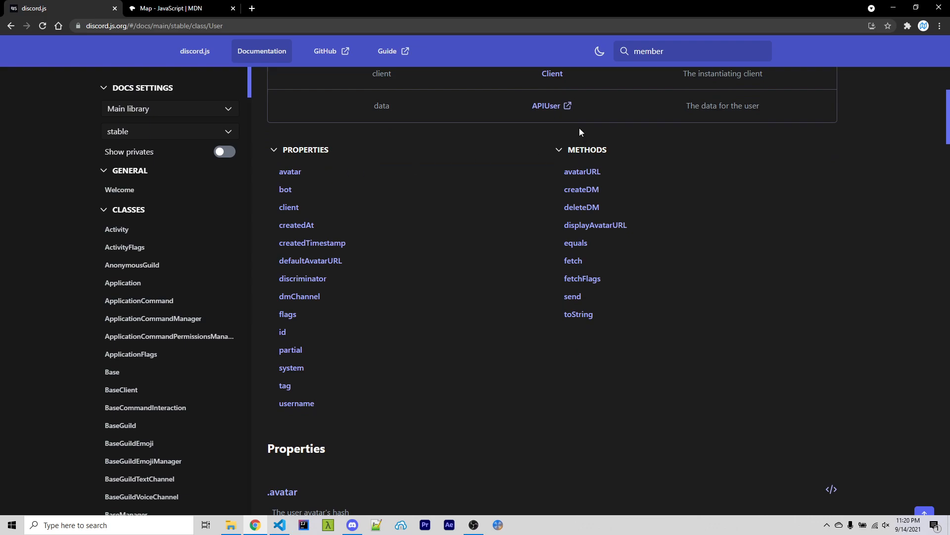
{"action": "mouse_move", "coordinate": [469, 211]}
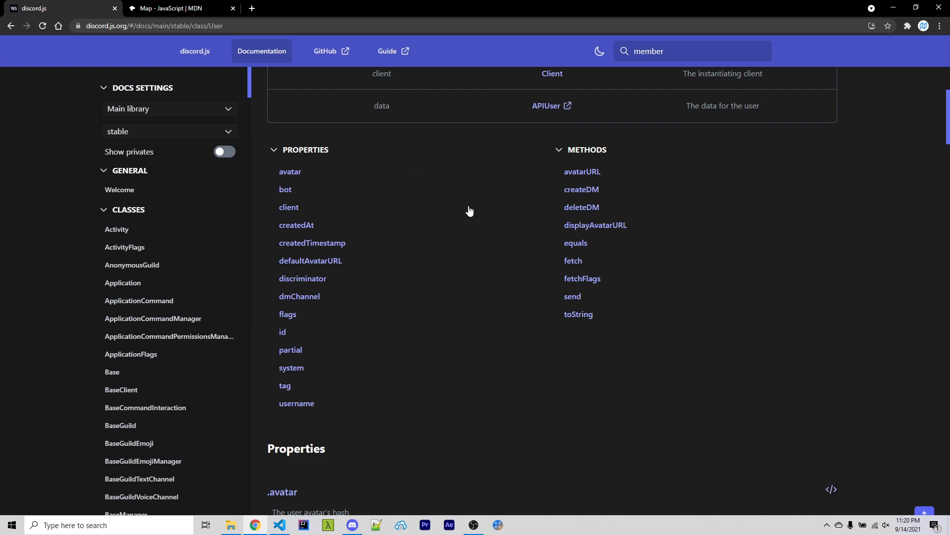
{"action": "mouse_move", "coordinate": [374, 291]}
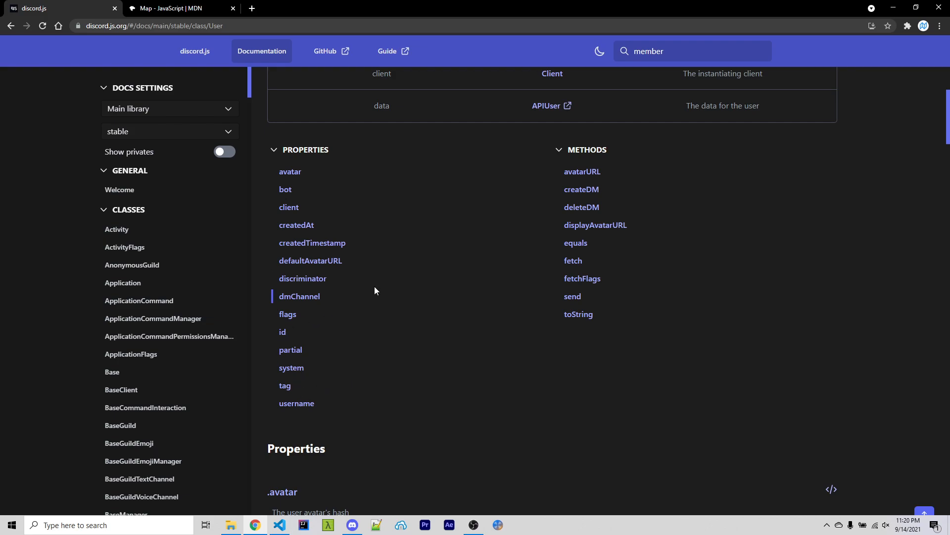
{"action": "mouse_move", "coordinate": [582, 171]}
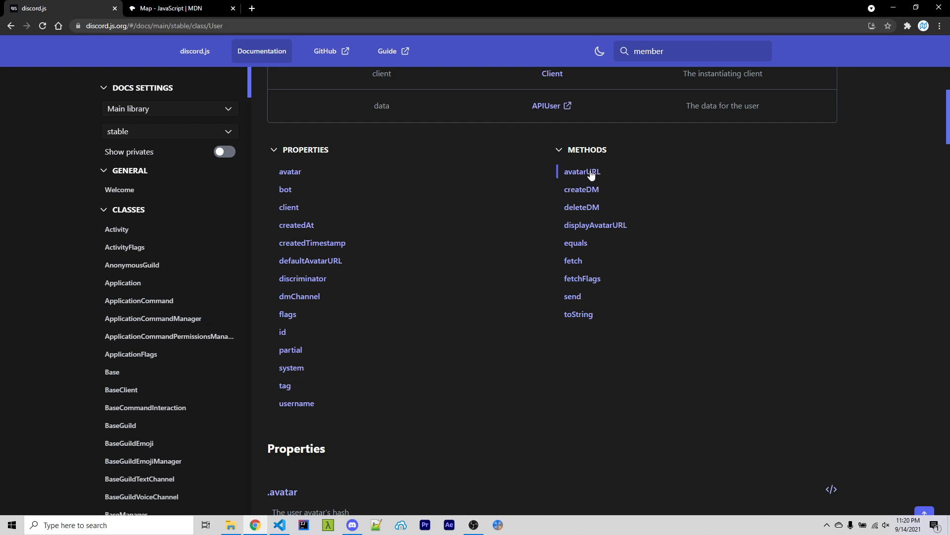
{"action": "mouse_move", "coordinate": [579, 137]}
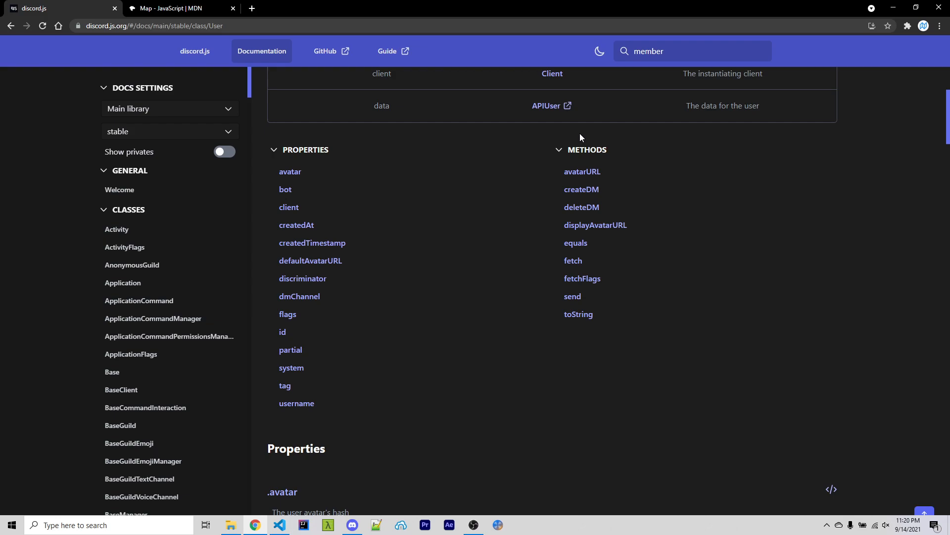